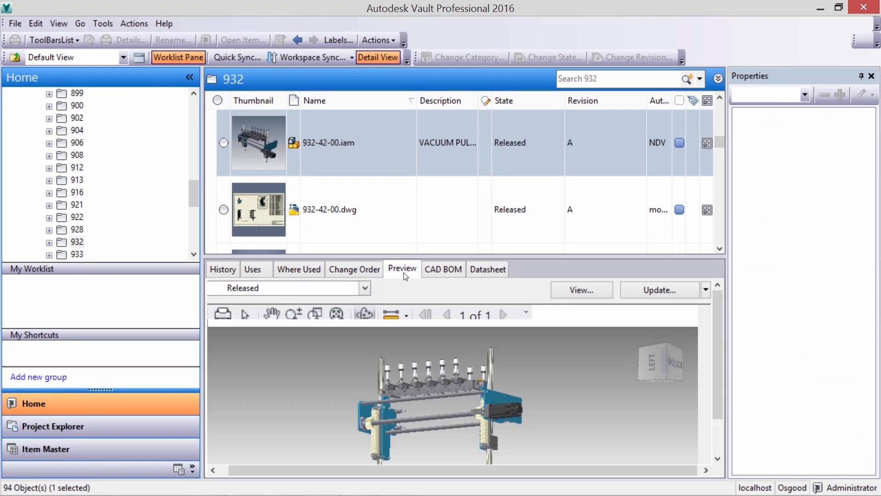
Return to the Project Explorer root showing top-level folders and the 332-932 project file.
{"action": "left_click", "coordinate": [442, 268]}
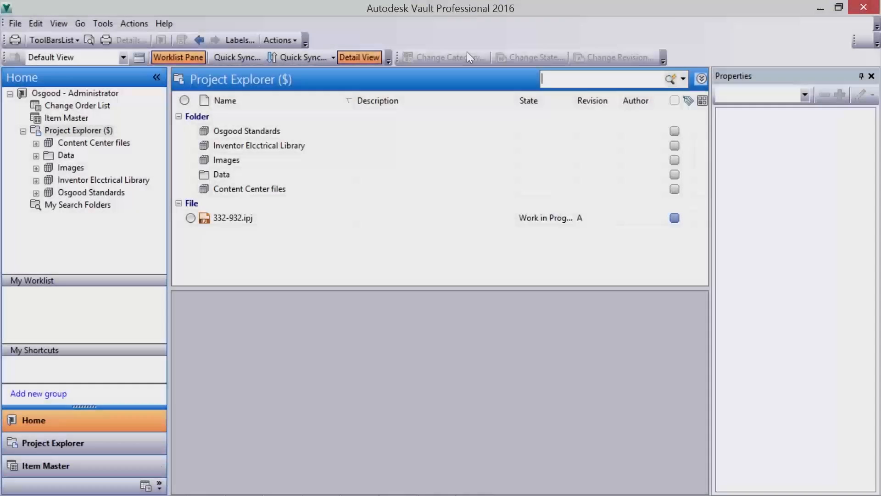
Run an advanced search for keyword PLATE and act on the found part 71260-122.ipt.
{"action": "left_click", "coordinate": [701, 78]}
{"action": "type", "text": "PLATE"}
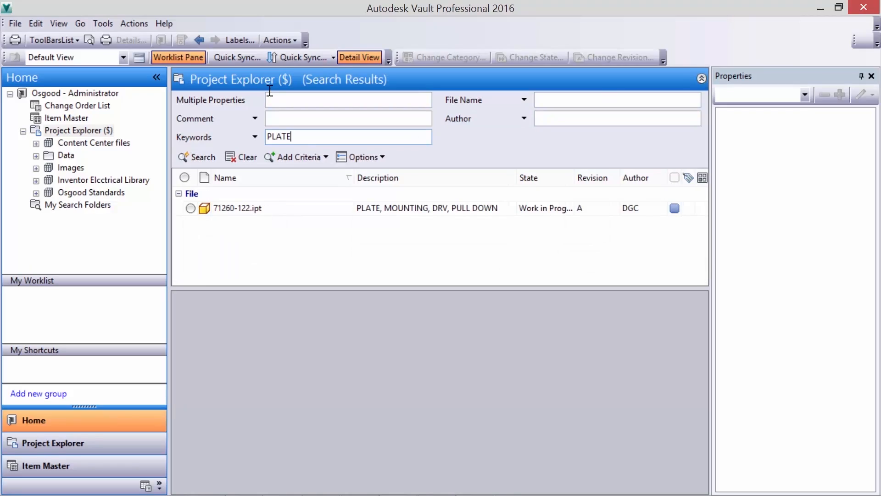
{"action": "right_click", "coordinate": [238, 208]}
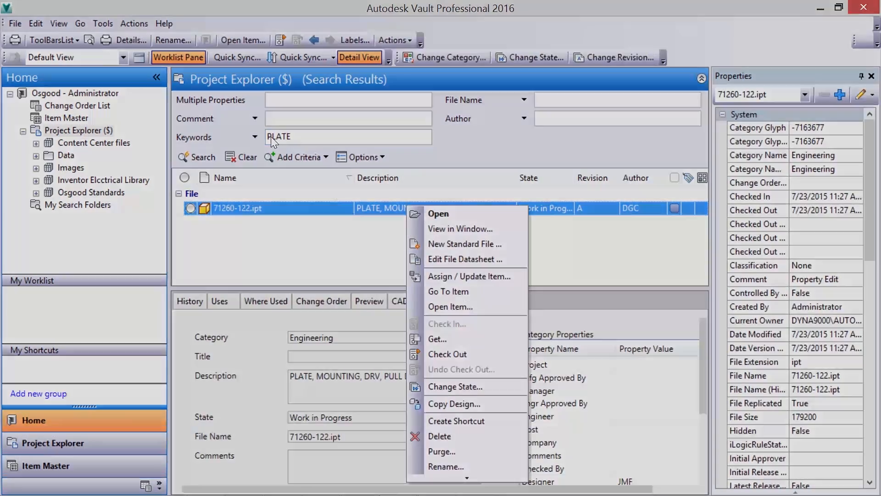
{"action": "left_click", "coordinate": [454, 403]}
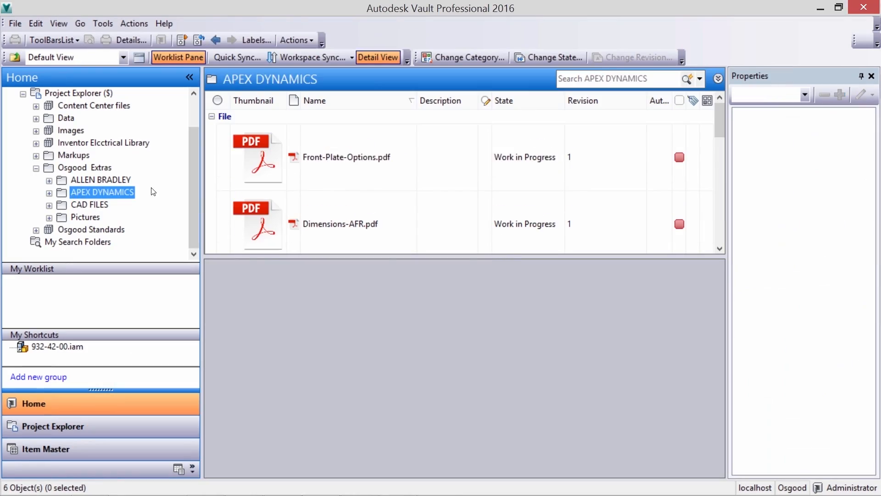
Open item 100038 to view its multi-level bill of materials with cup loader assemblies.
{"action": "double_click", "coordinate": [346, 157]}
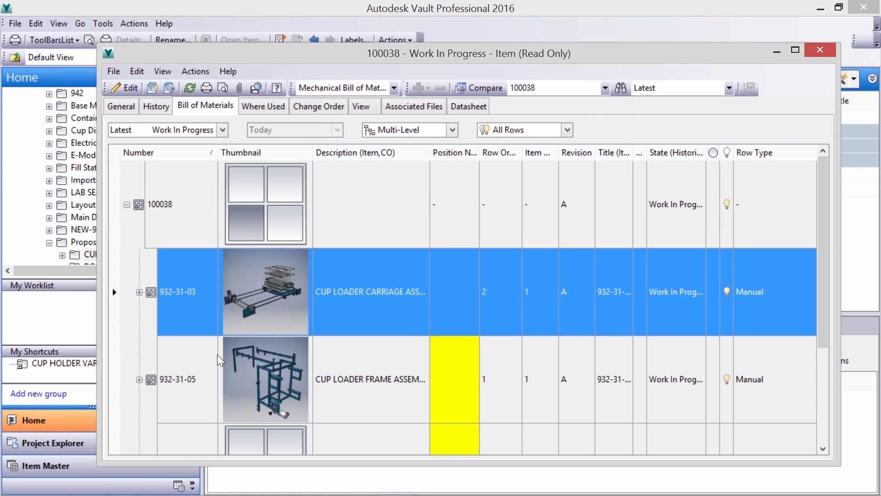
Start a state change for both cup loader assemblies, commenting 'EARLY RELE'.
{"action": "right_click", "coordinate": [264, 378]}
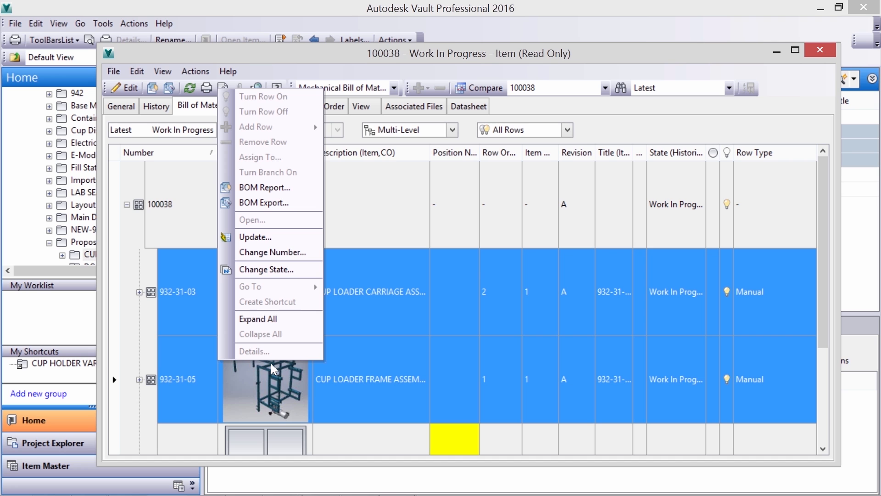
{"action": "left_click", "coordinate": [267, 270]}
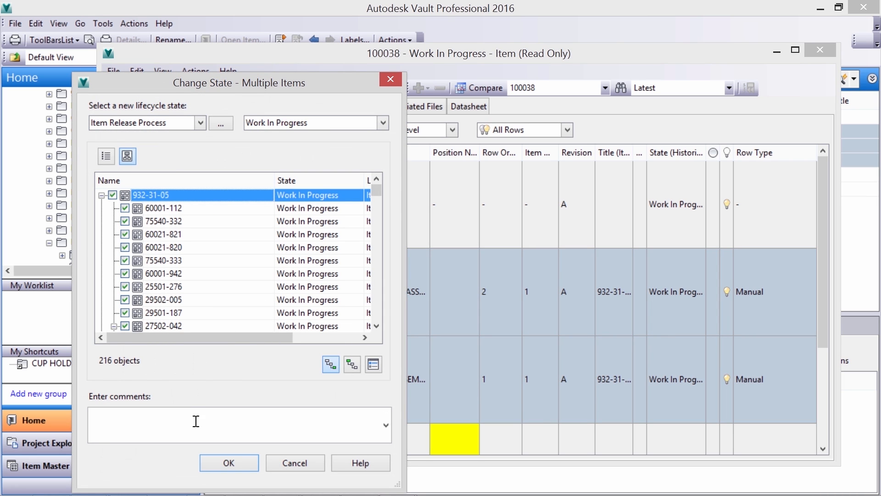
{"action": "type", "text": "EARLY RELE"}
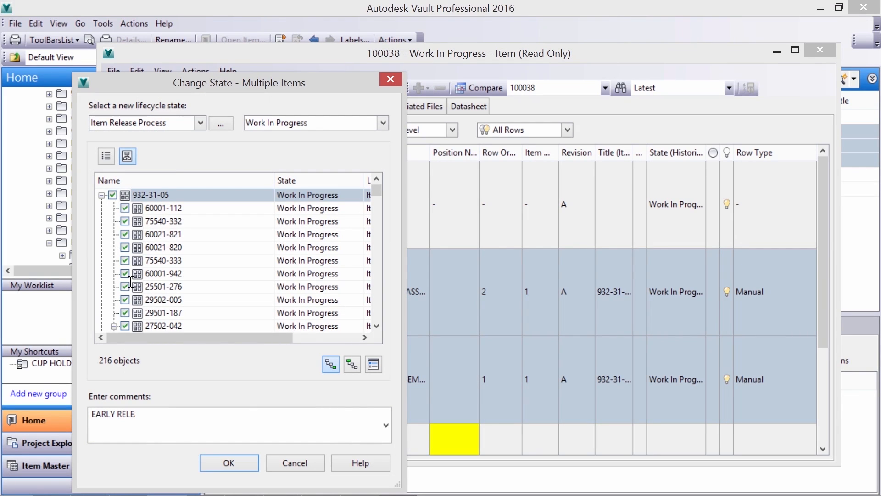